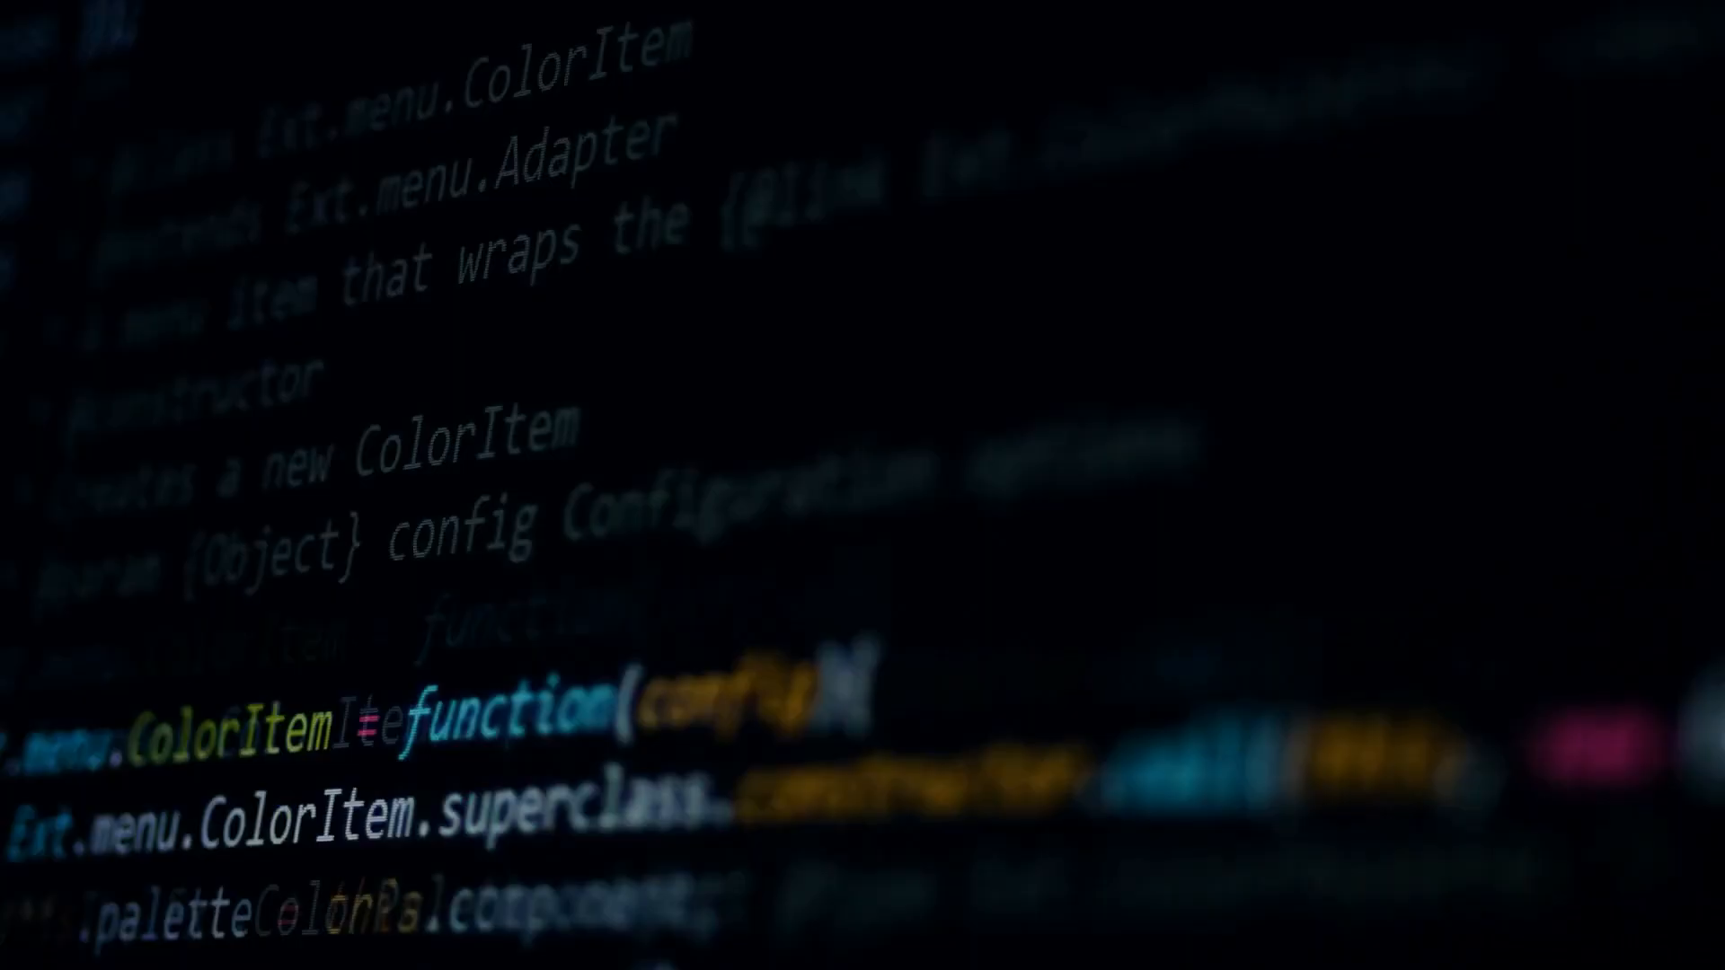
scroll("down", 3)
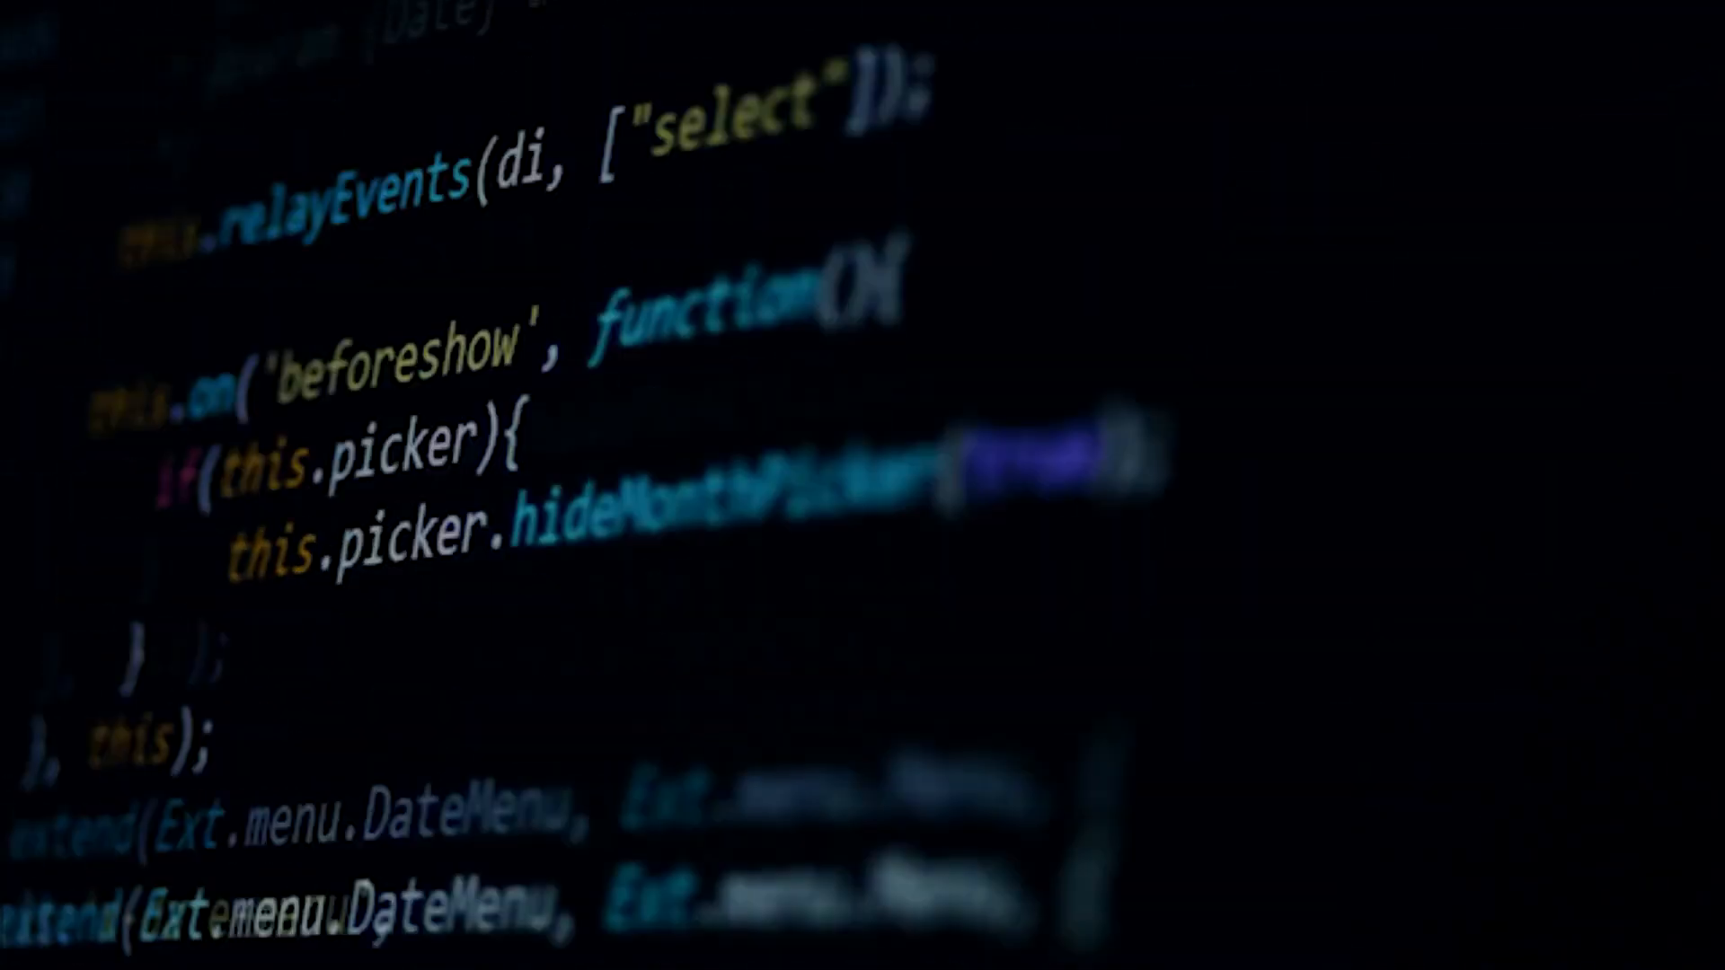